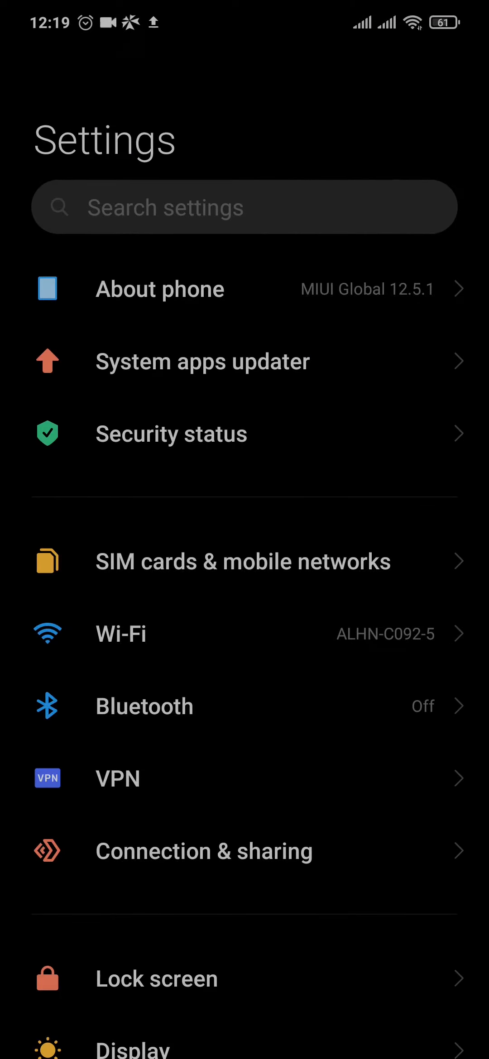
- Search Settings for 'app notif' and open the App notifications result
type("app")
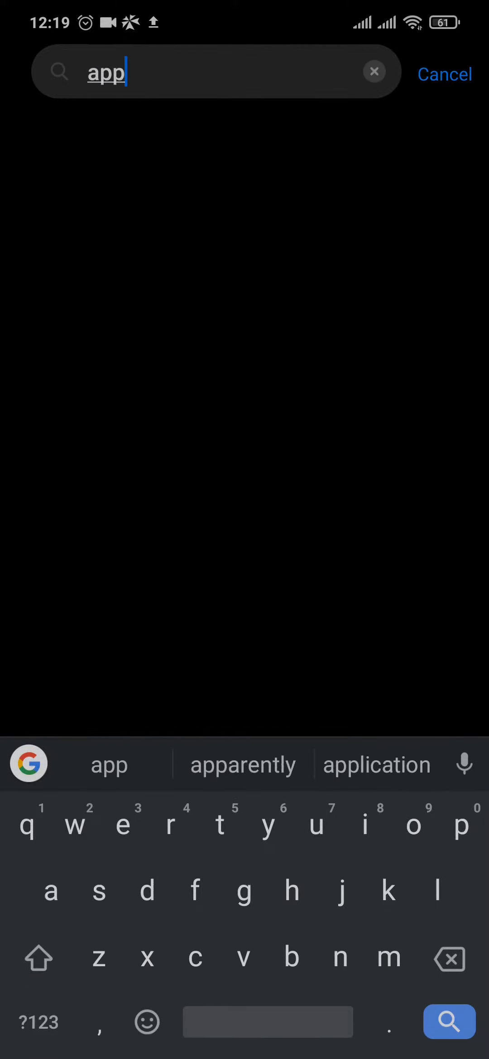
type("notif")
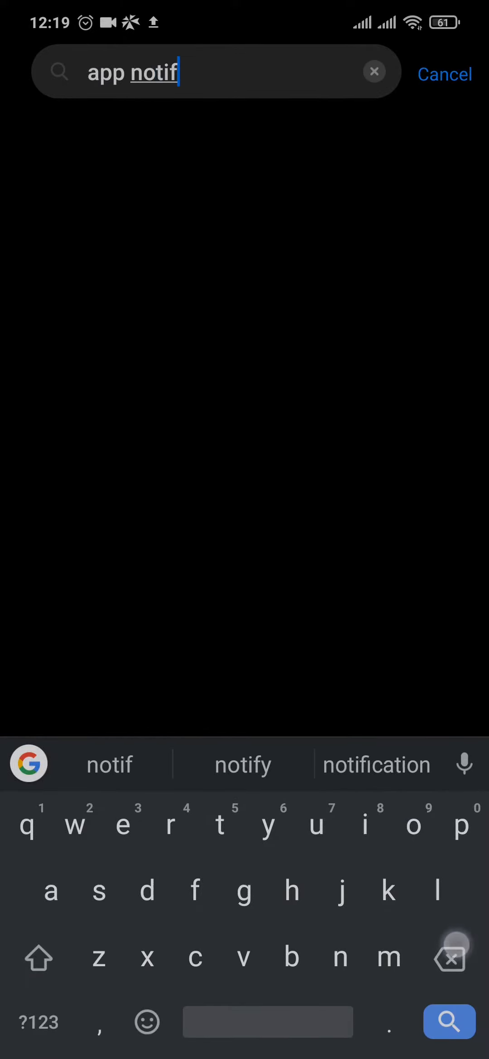
left_click(377, 764)
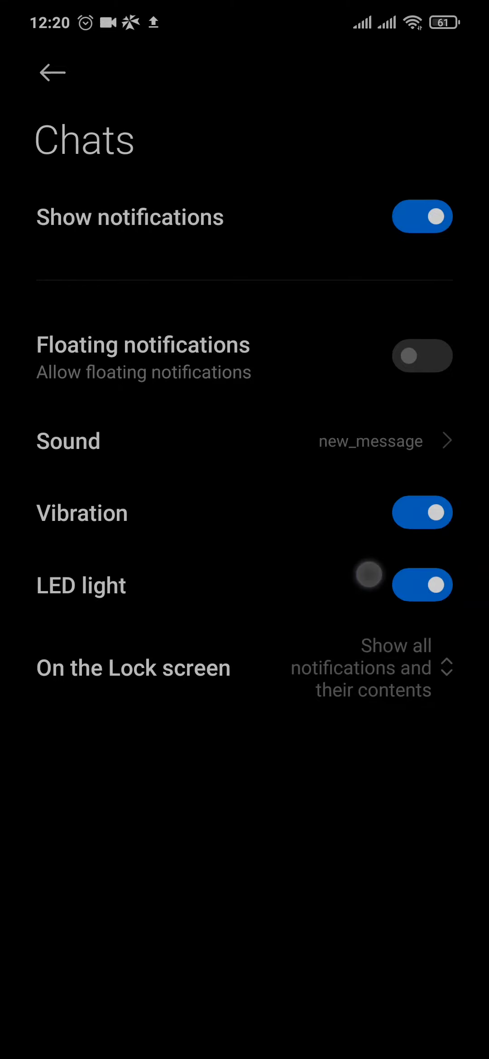
- Check that Show notifications is on for Messenger's Chats category
left_click(51, 72)
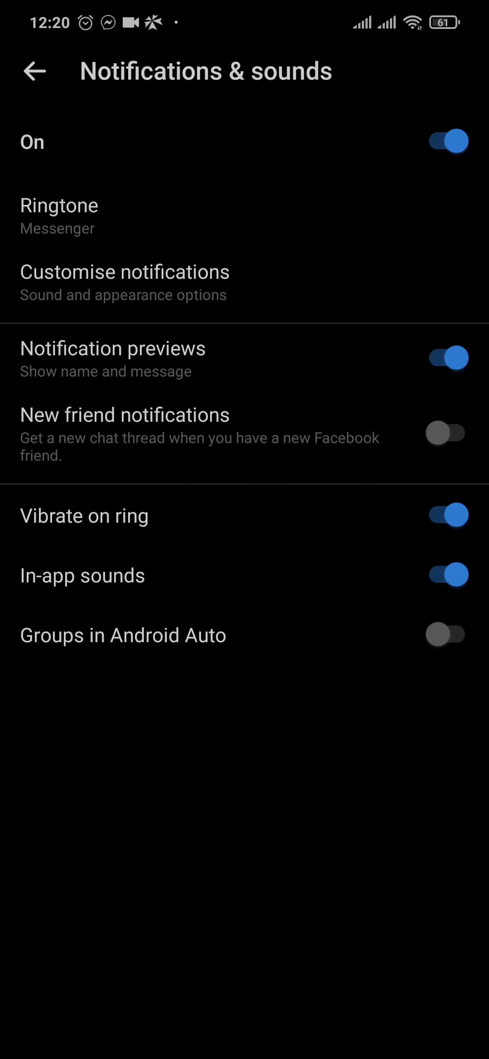
- Keep Messenger notifications on by cancelling the Mute Notifications dialog
left_click(446, 141)
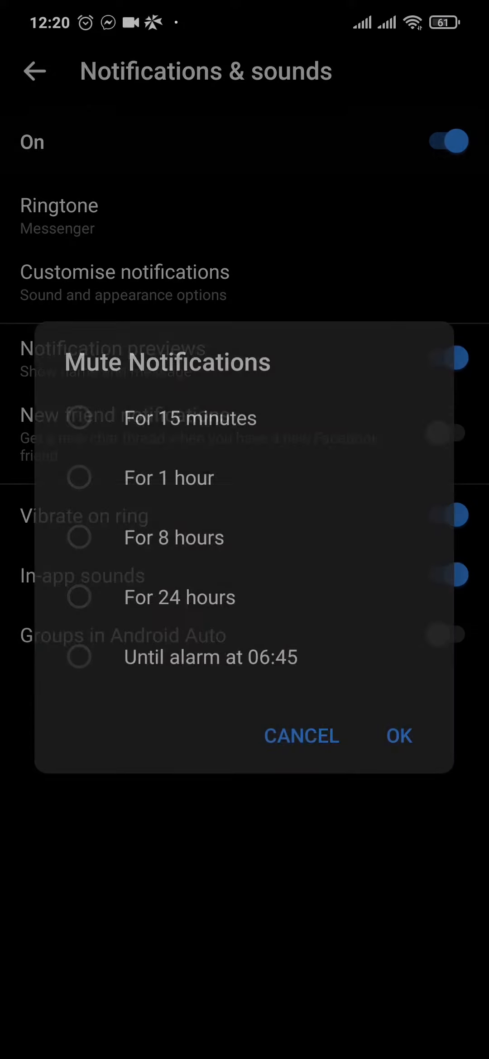
left_click(301, 735)
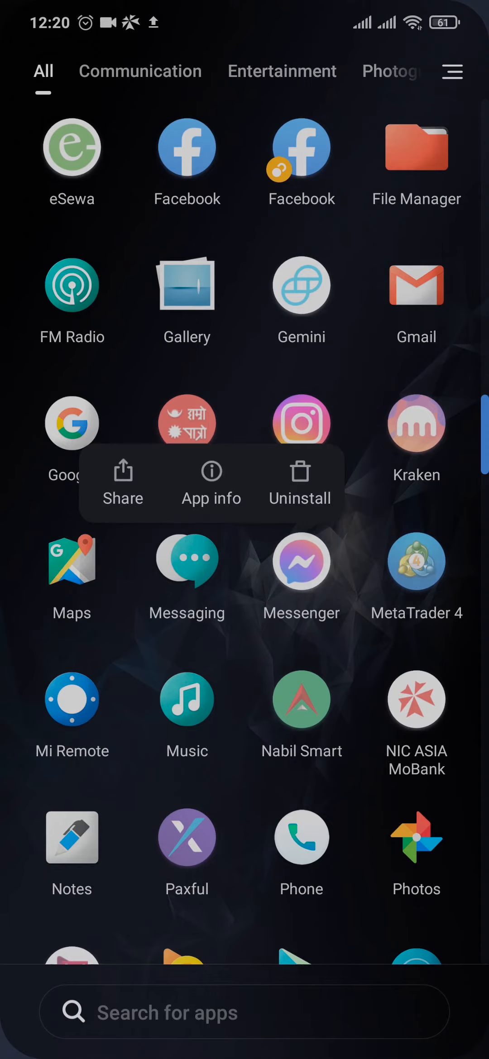
- Open Messenger's App info from the app drawer and scroll down the page
left_click(210, 481)
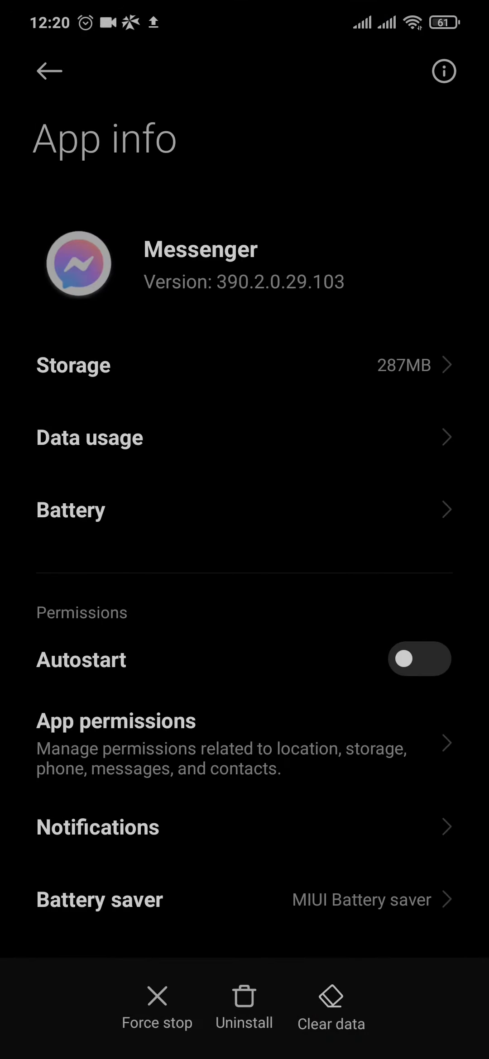
scroll("down", 3)
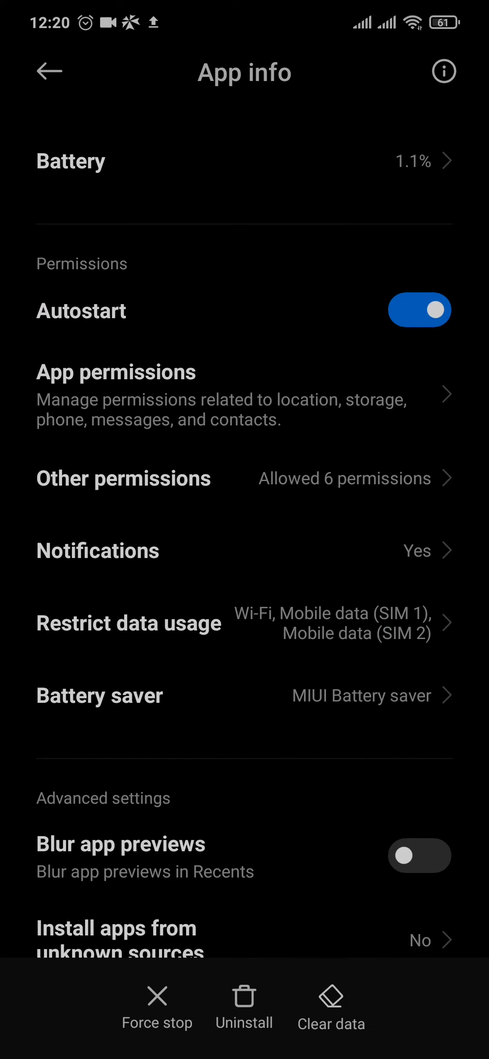
- Clear Messenger's cache, then delete all its app data and confirm
left_click(330, 1007)
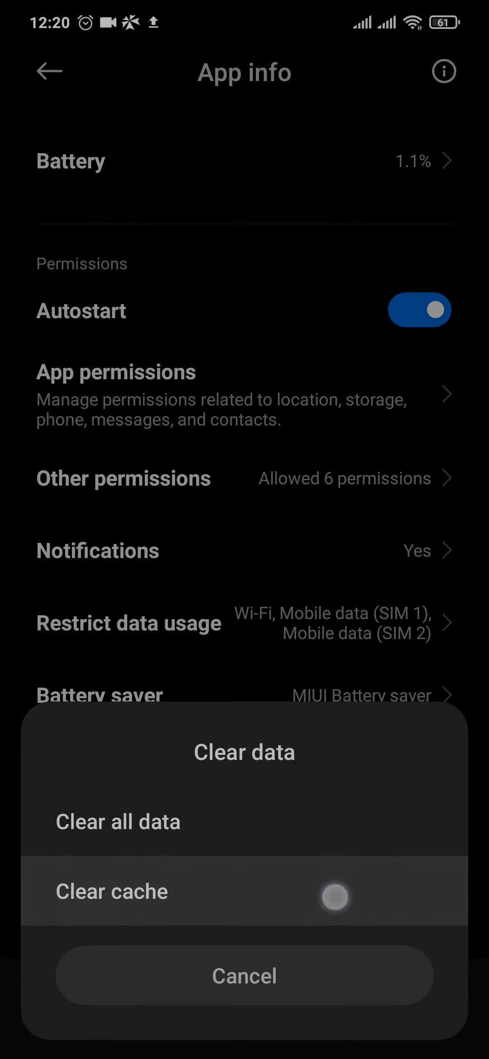
left_click(118, 822)
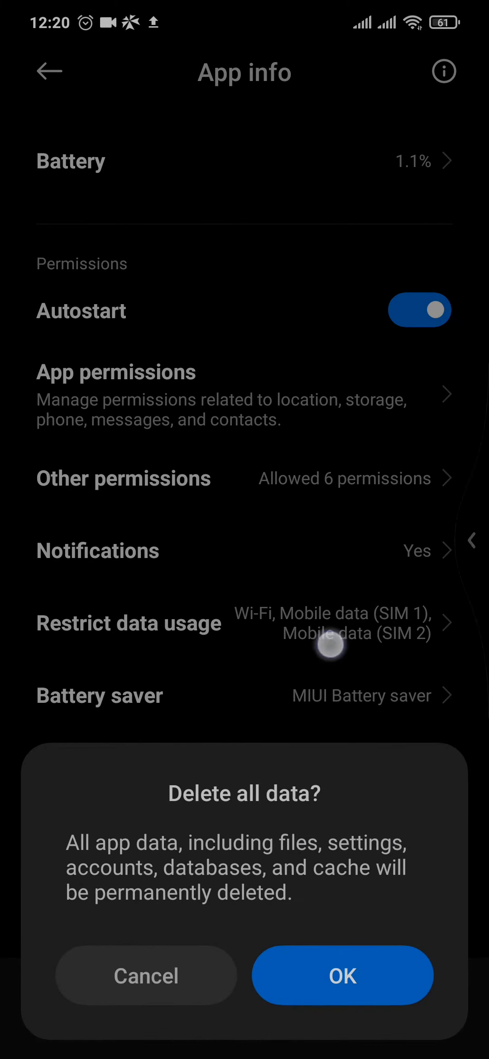
left_click(146, 974)
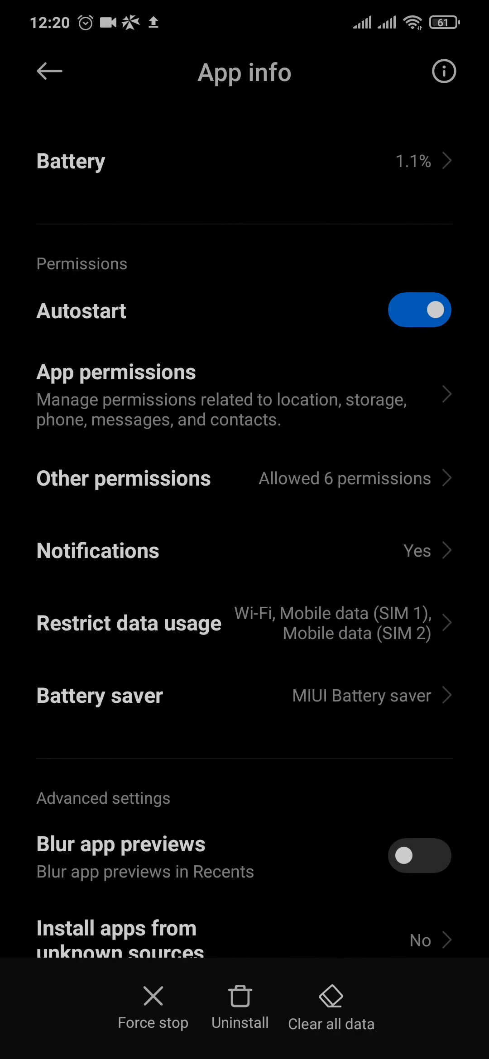